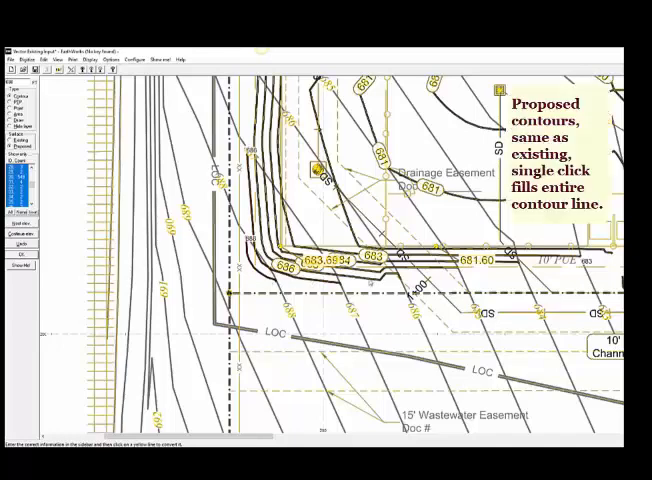
# Convert a yellow contour line into a proposed contour at its elevation
pyautogui.click(355, 270)
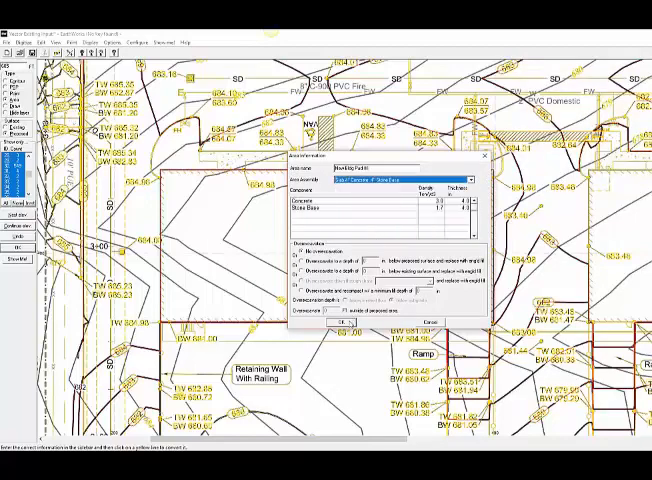
# Confirm two building pad areas with the concrete slab over stone base assembly
pyautogui.click(340, 324)
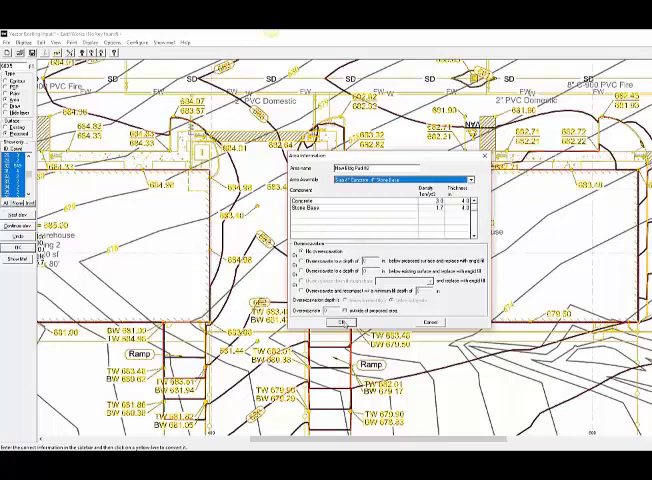
pyautogui.click(339, 322)
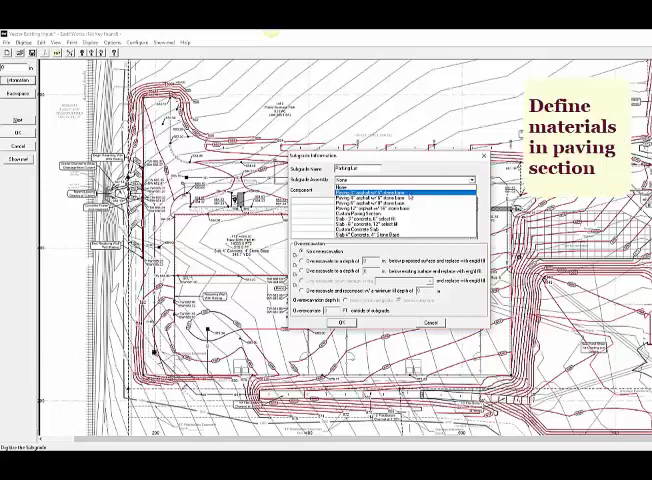
# Give the Parking Lot subgrade the asphalt over stone base assembly and confirm
pyautogui.click(390, 199)
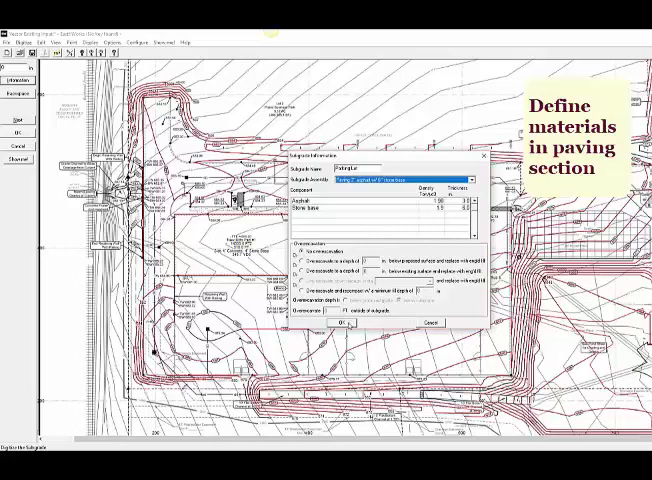
pyautogui.click(346, 324)
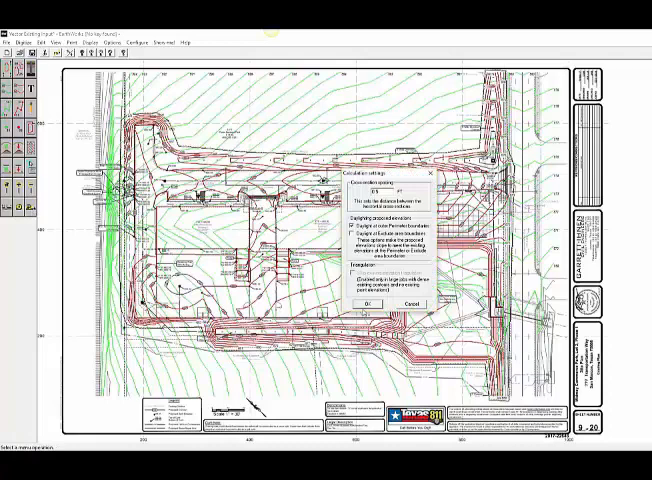
# Accept calculation settings with daylight at outer perimeter boundaries to start calculating
pyautogui.click(375, 304)
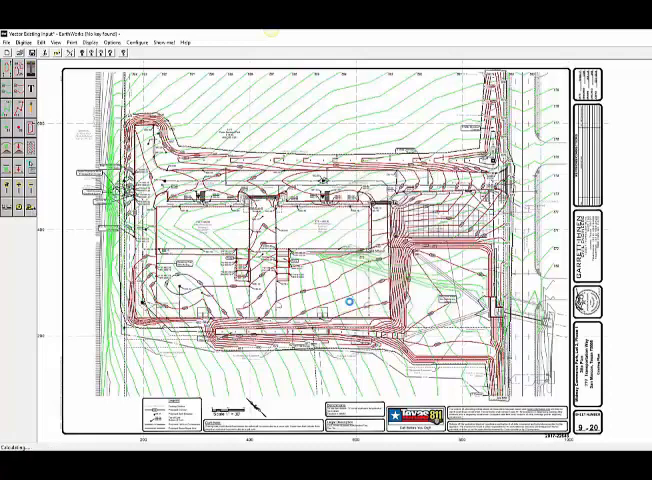